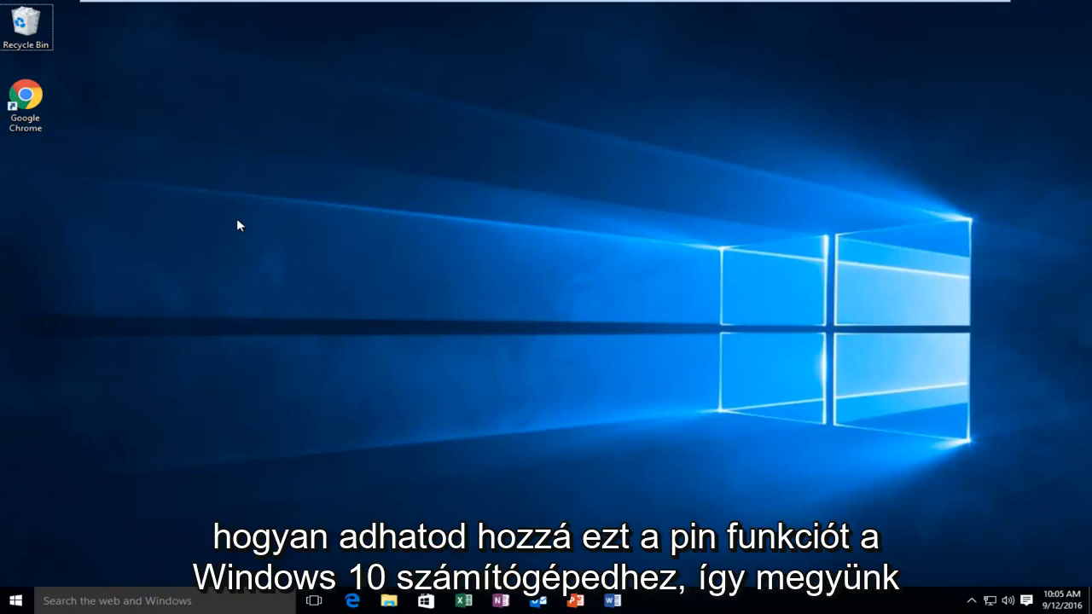
pyautogui.moveTo(236, 225)
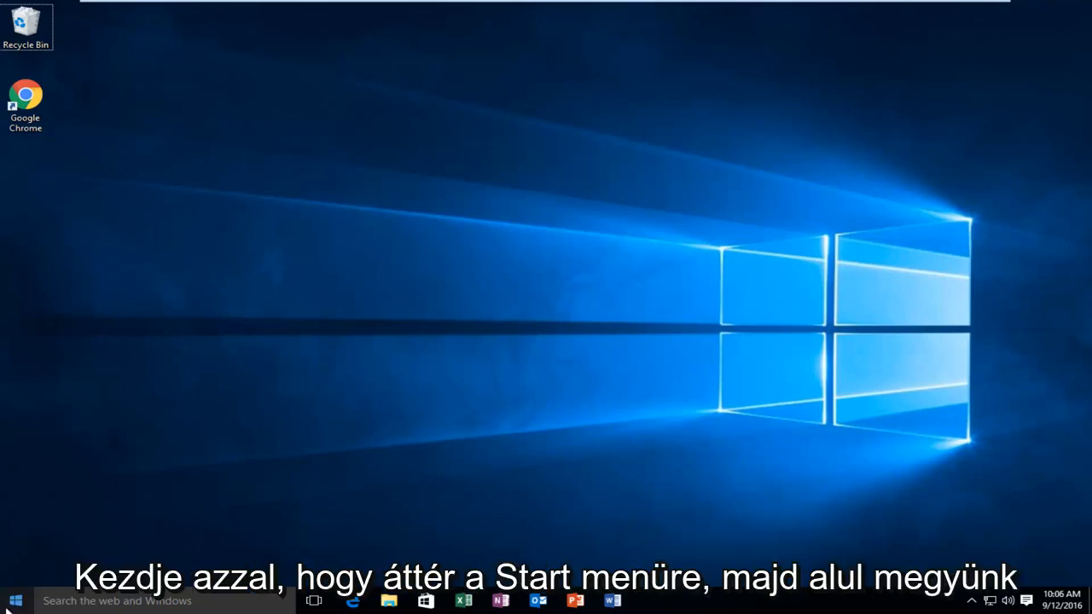
# Reach the Accounts page for the local Administrator account from Start > Settings
pyautogui.click(14, 600)
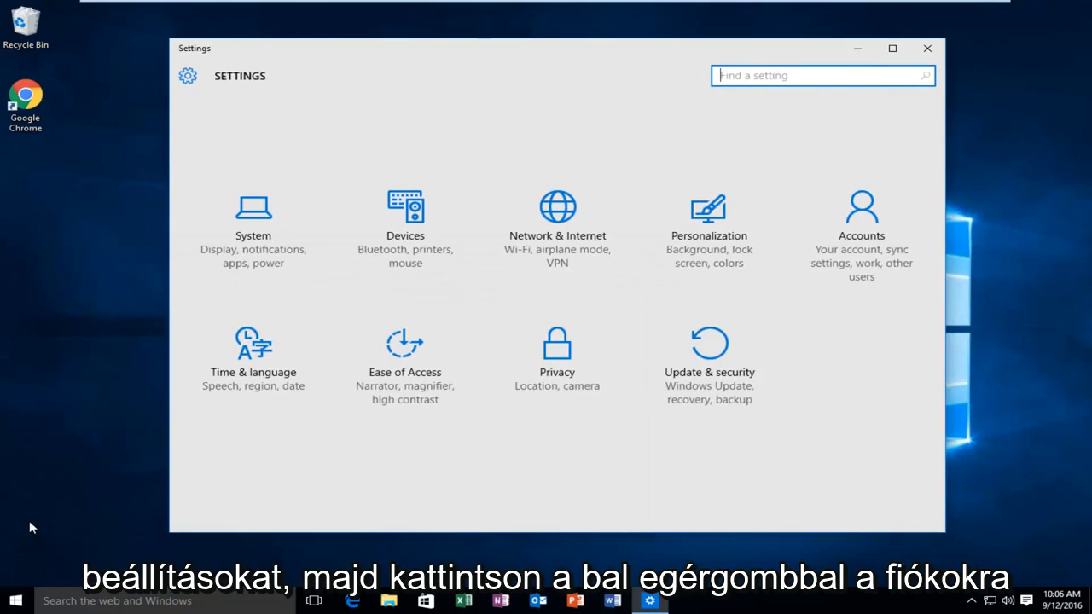
pyautogui.moveTo(860, 230)
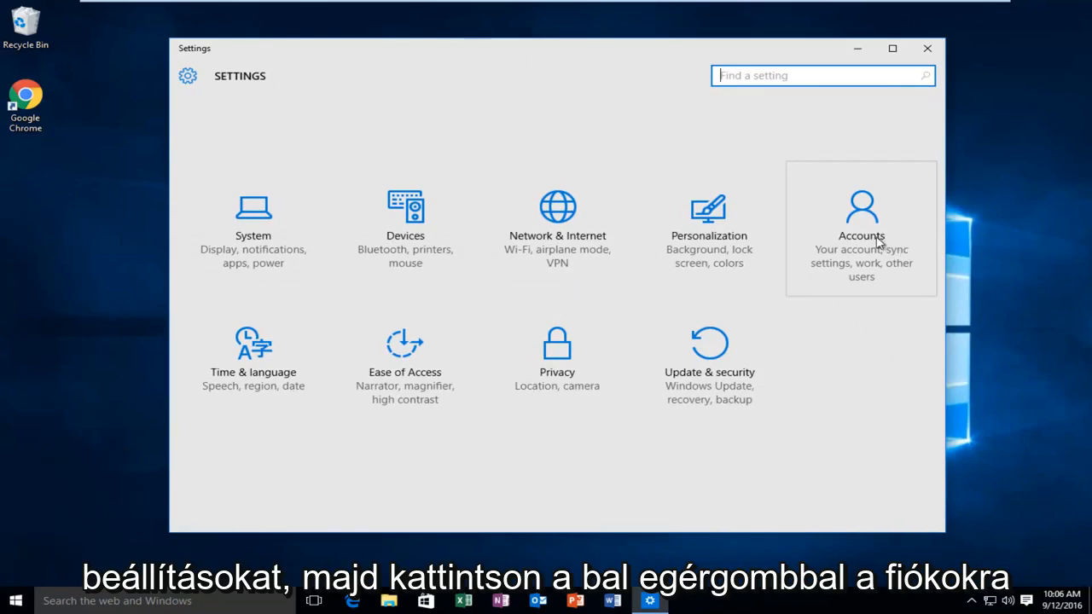
pyautogui.click(859, 229)
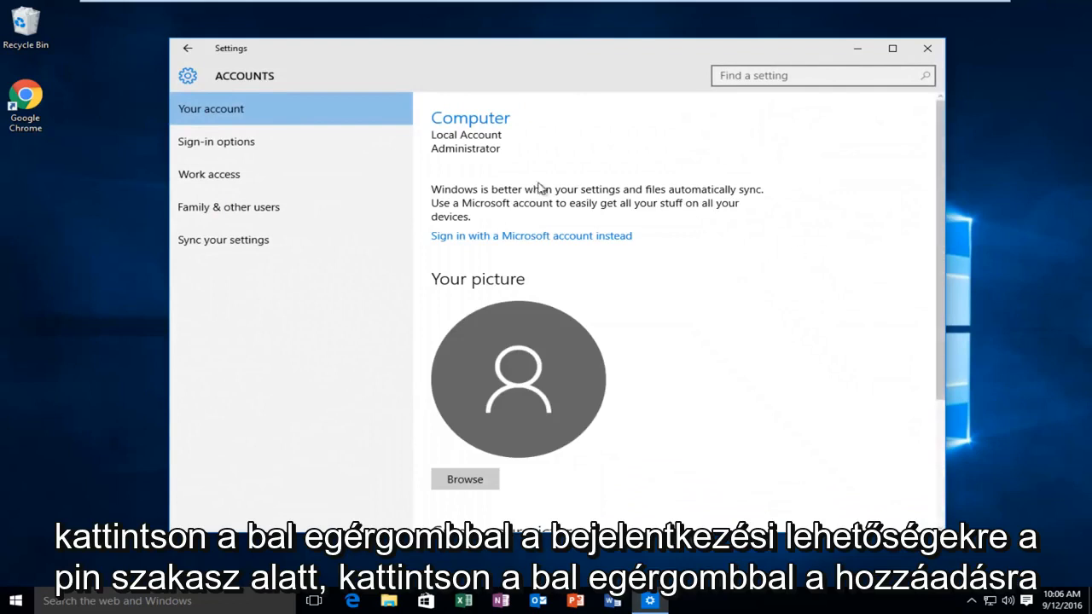
# From Sign-in options, start adding a PIN so the empty Set up a PIN dialog appears
pyautogui.click(215, 142)
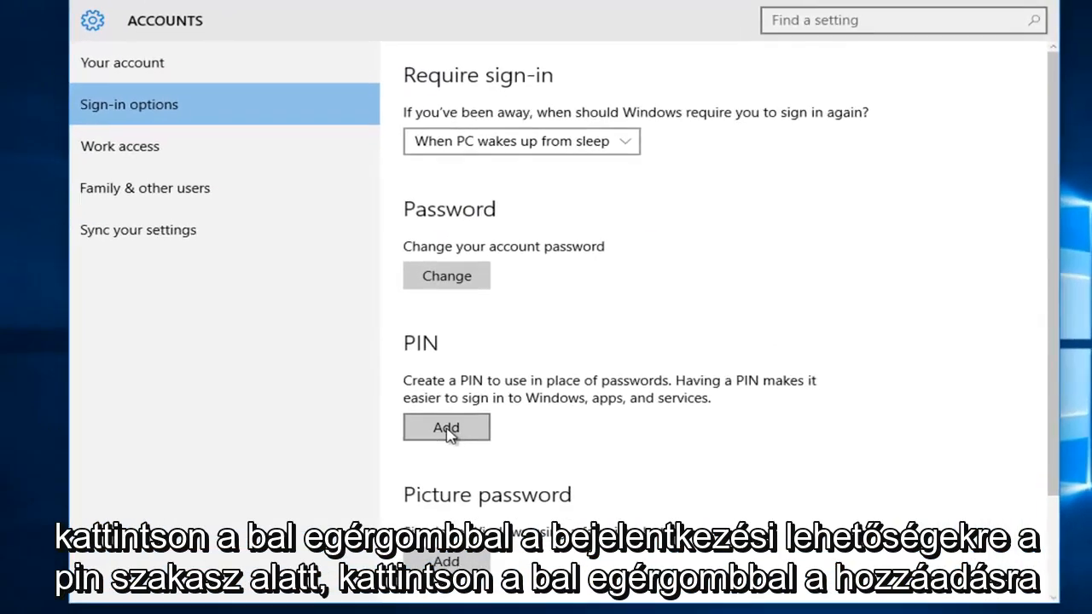
pyautogui.click(447, 427)
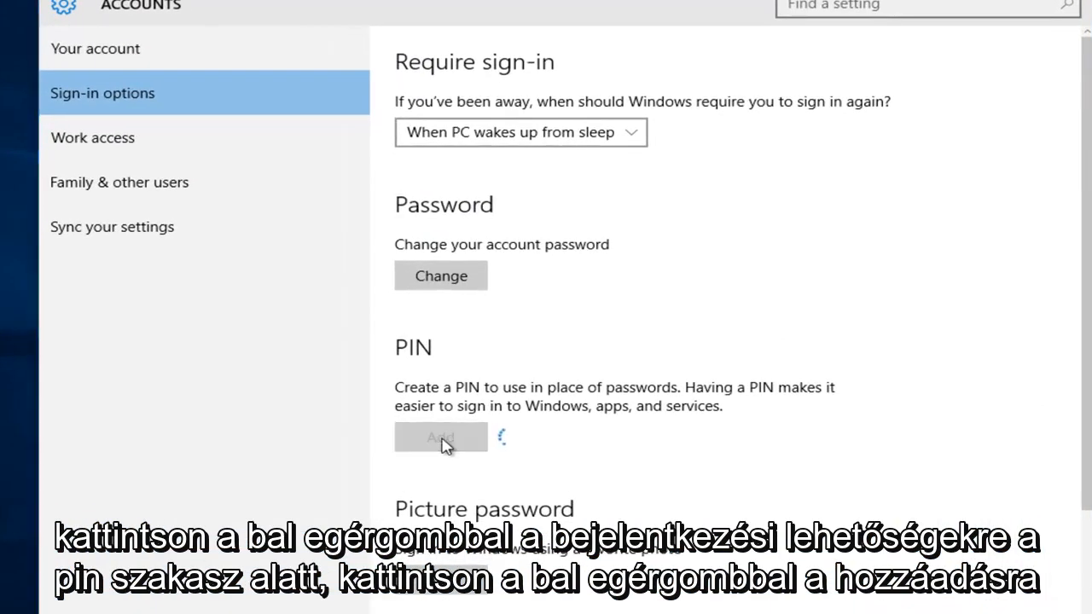
pyautogui.click(440, 437)
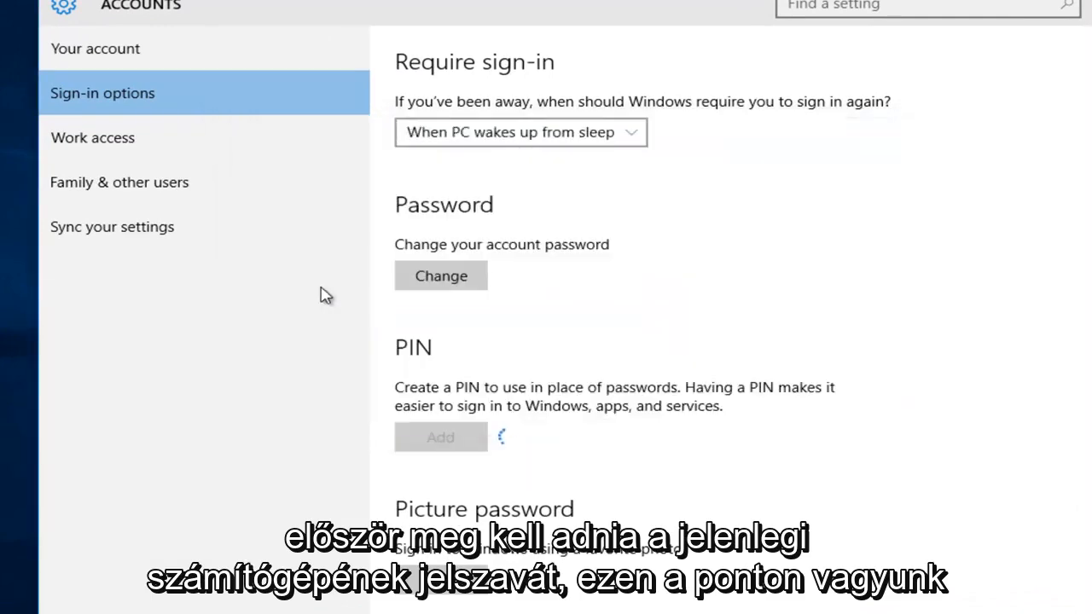
pyautogui.click(440, 436)
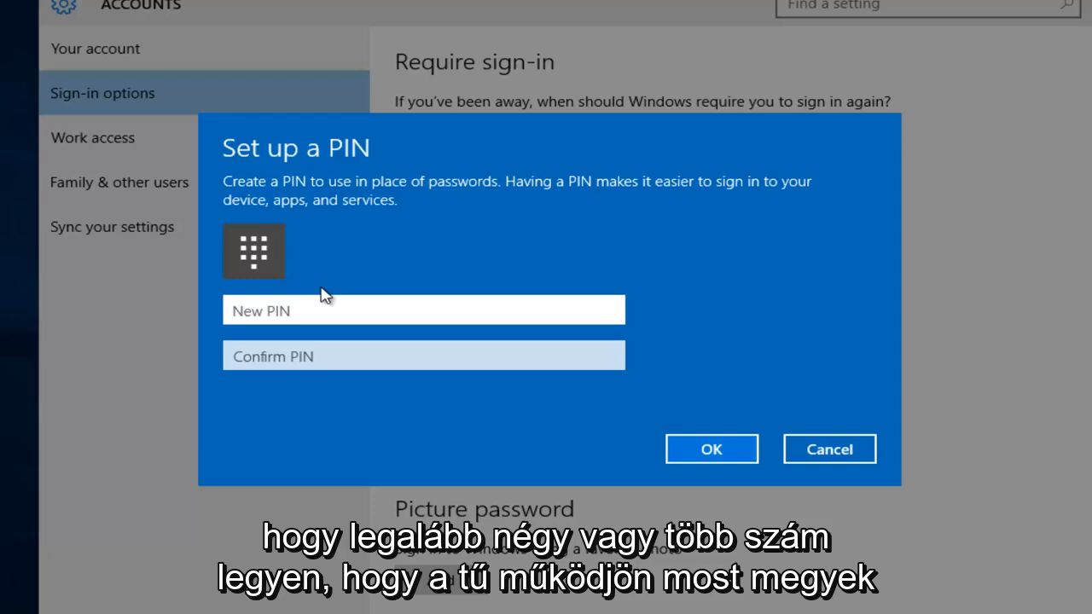
# Enter the four-digit PIN in New PIN and Confirm PIN and save it
pyautogui.write('12')
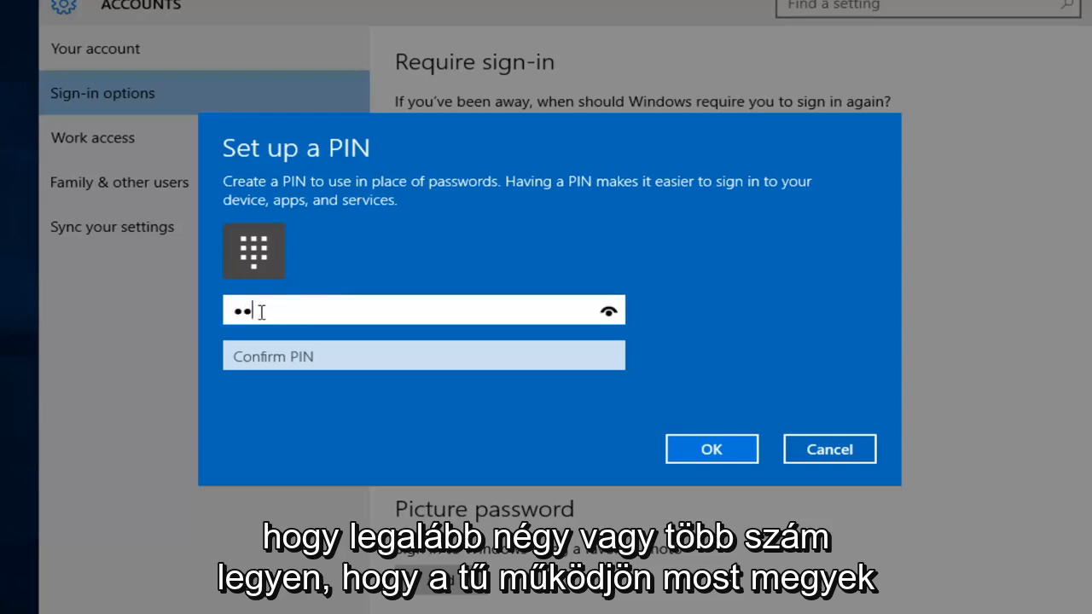
pyautogui.write('12')
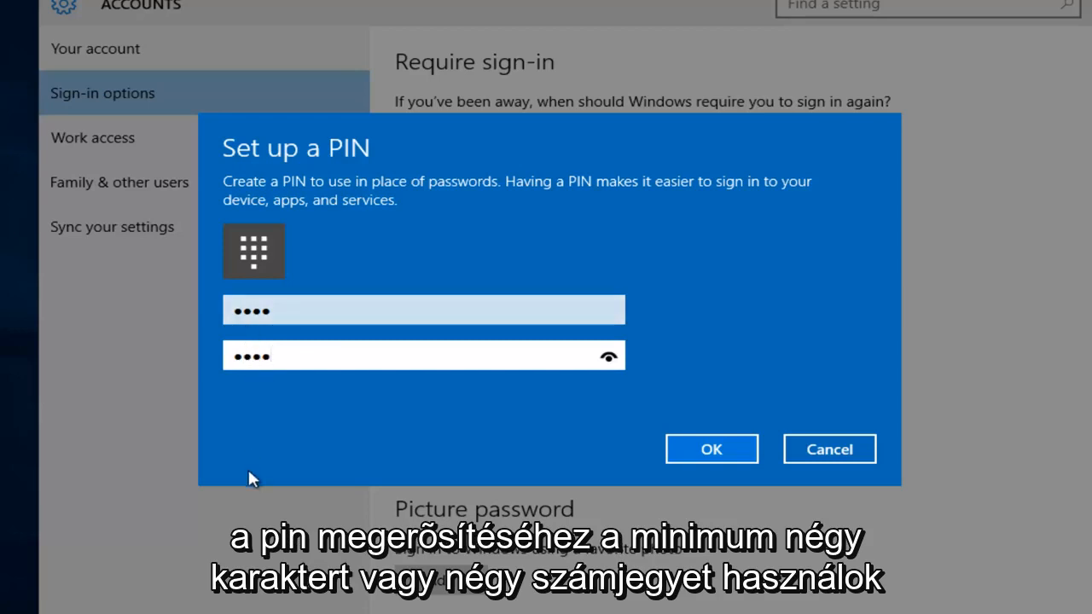
pyautogui.moveTo(283, 394)
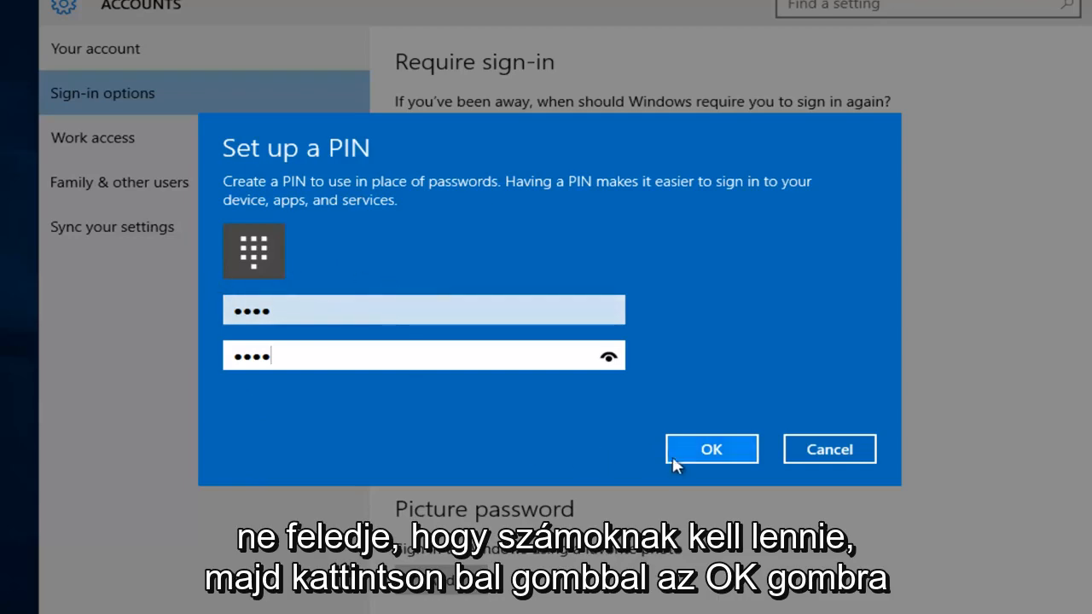
pyautogui.click(709, 448)
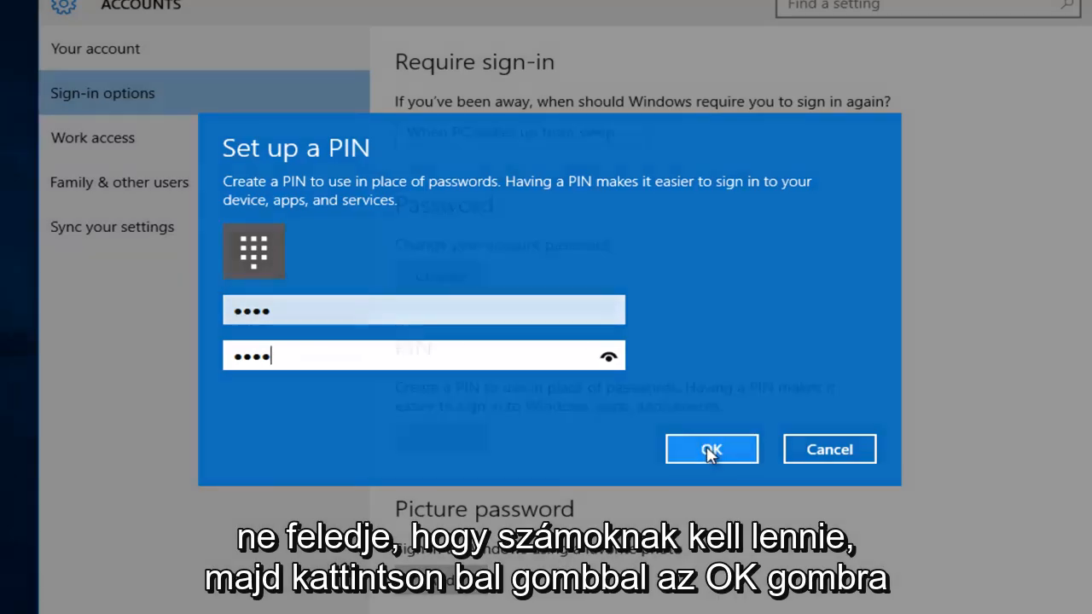
pyautogui.click(711, 450)
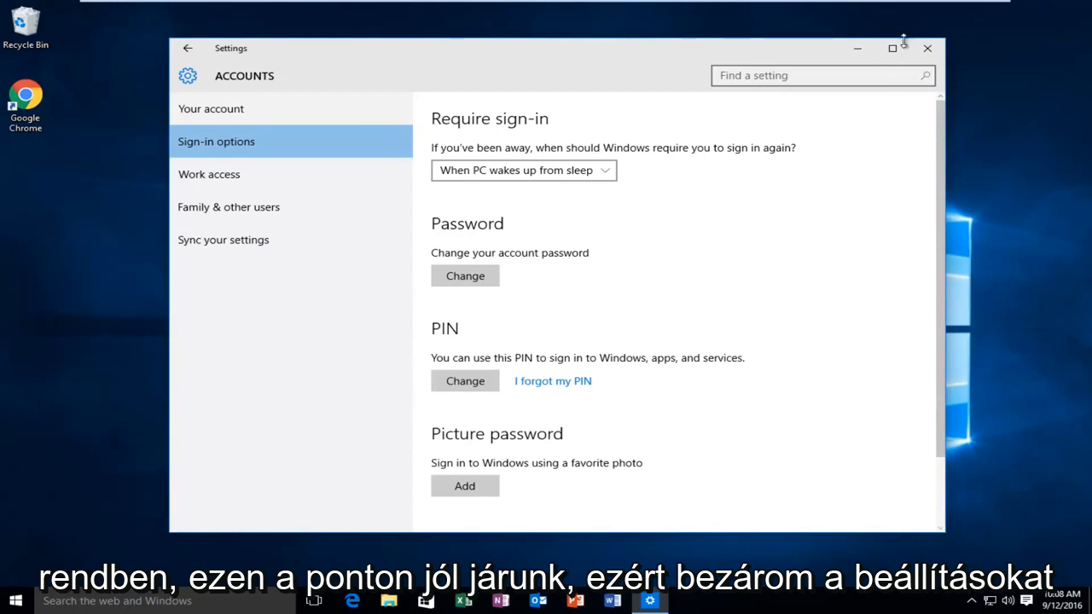
# Close Settings and bring up the Start button's quick-link power menu to sign out
pyautogui.click(928, 48)
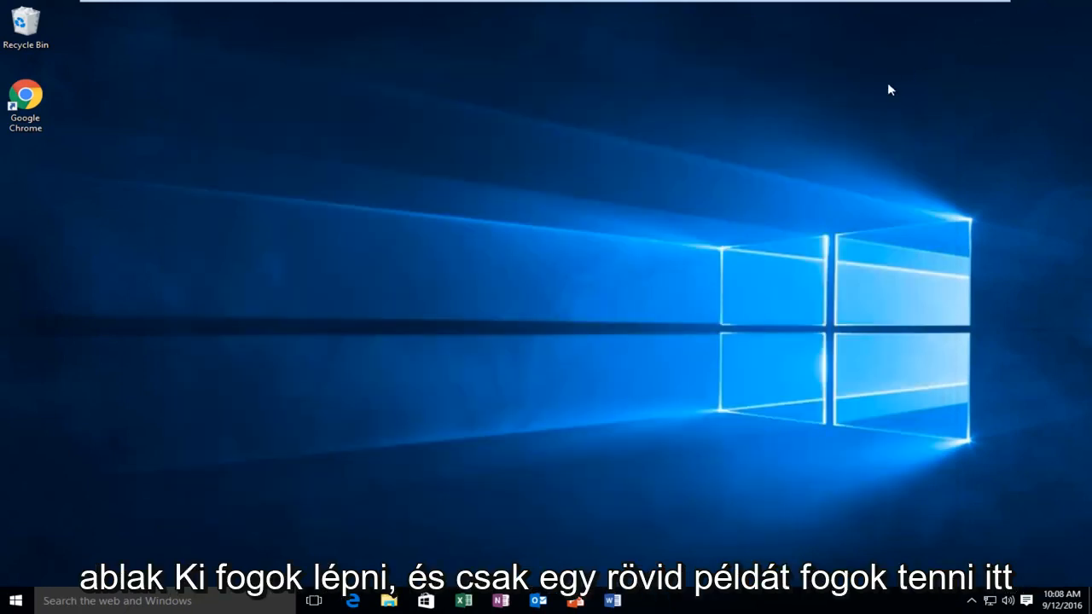
pyautogui.rightClick(16, 600)
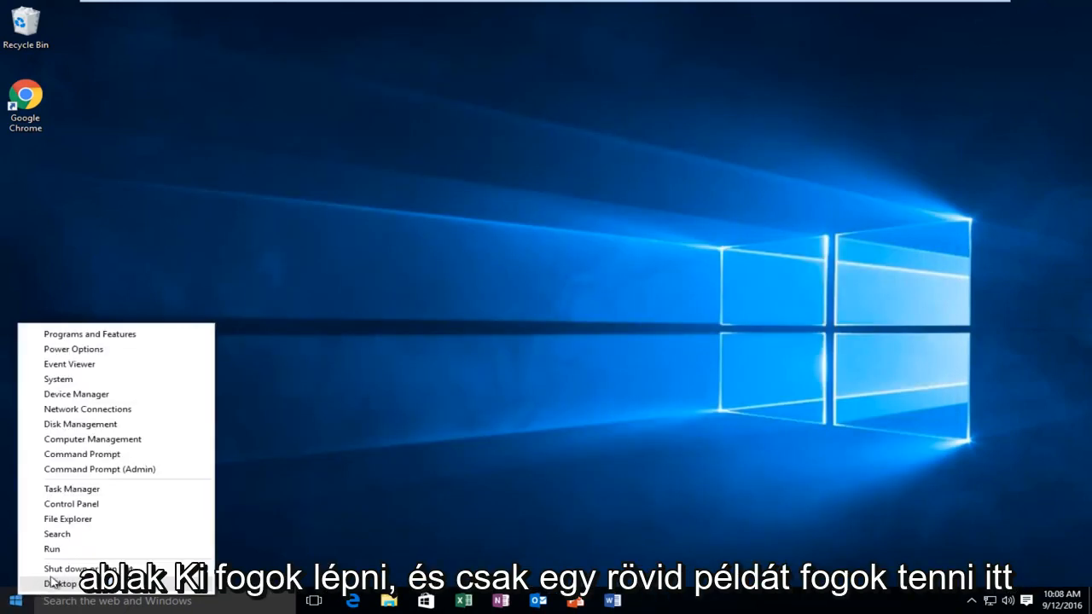